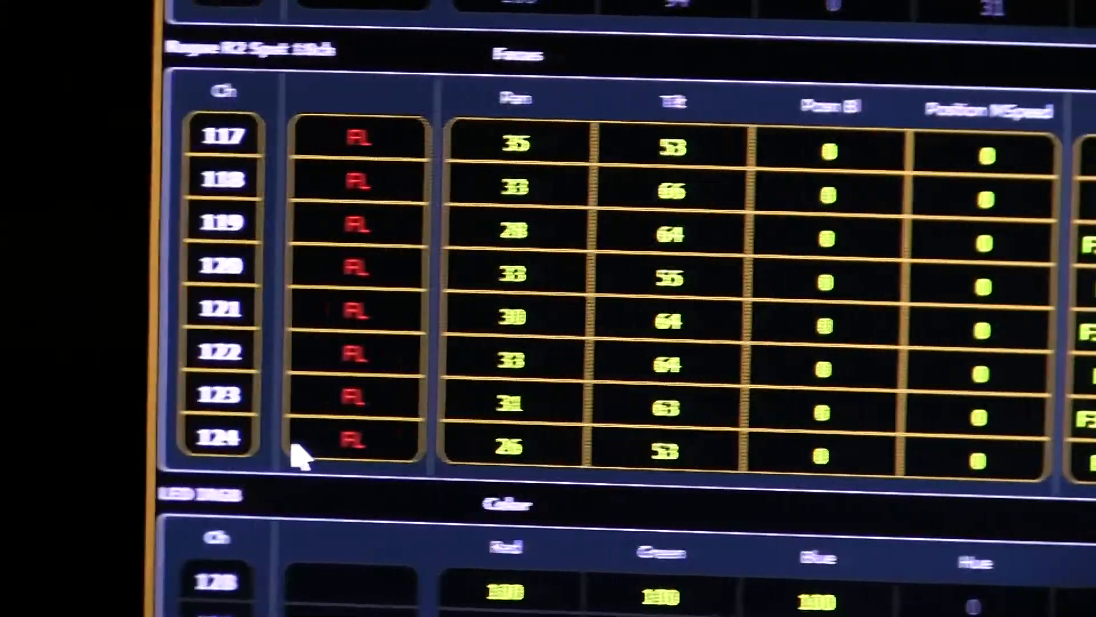
Home the moving lights' pan and tilt to zero from the Focus category.
scroll(right, 3)
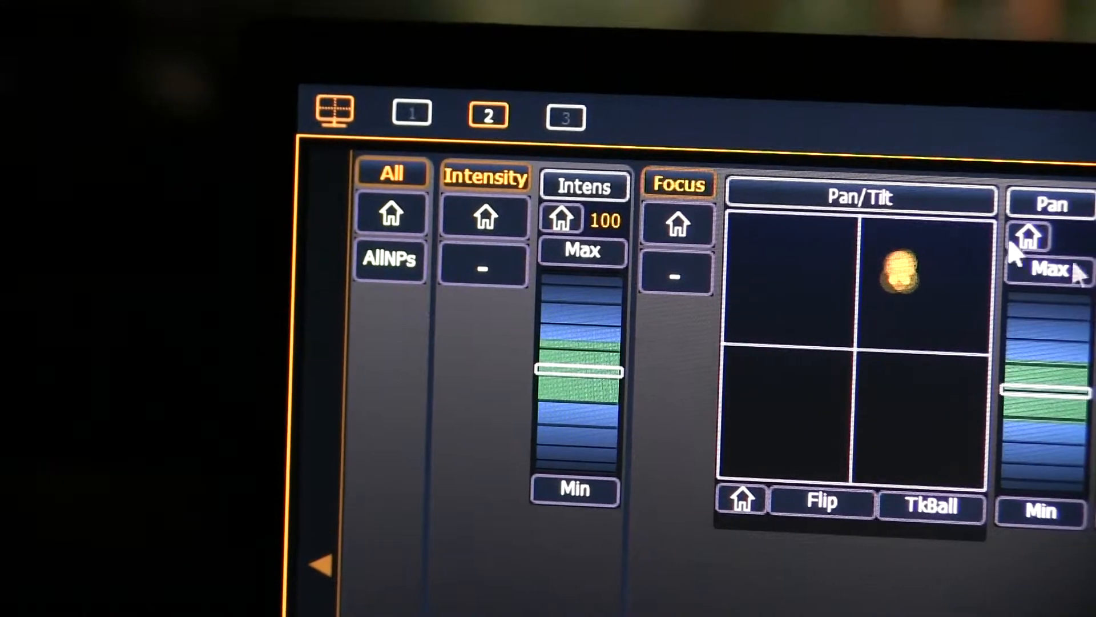
click(1034, 237)
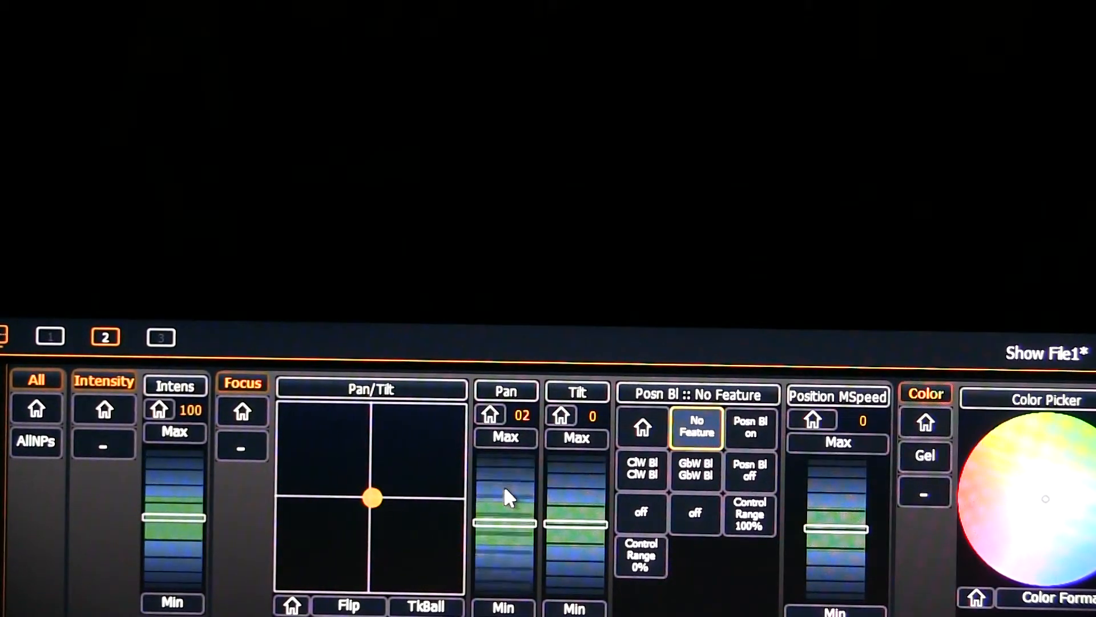
Raise the moving lights' pan to 17 with the Pan fader.
drag(371, 497, 415, 498)
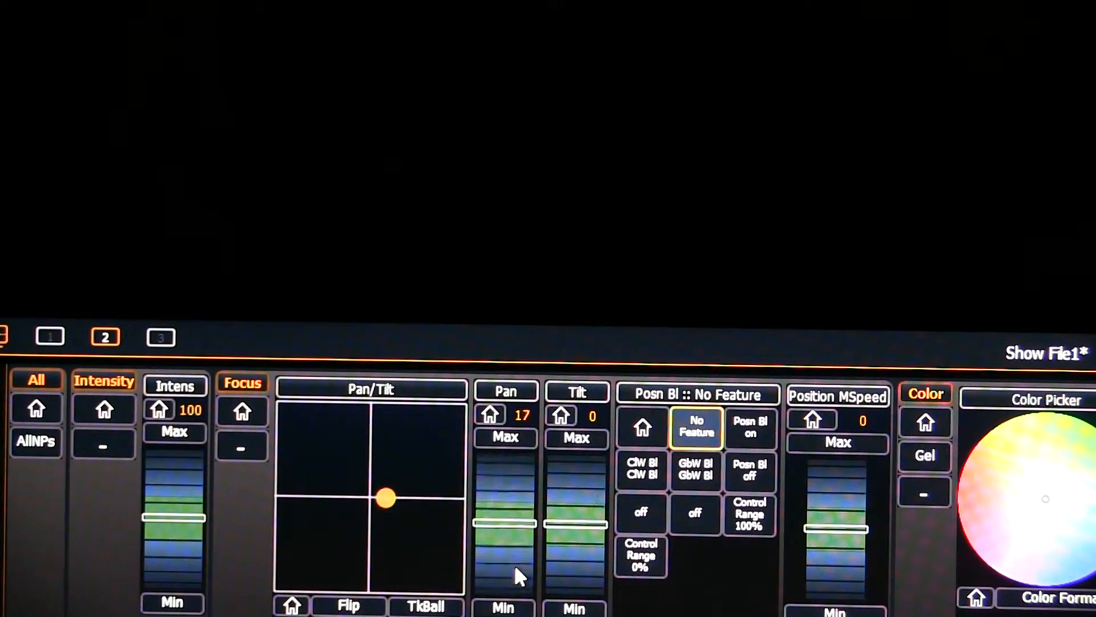
drag(504, 573, 500, 486)
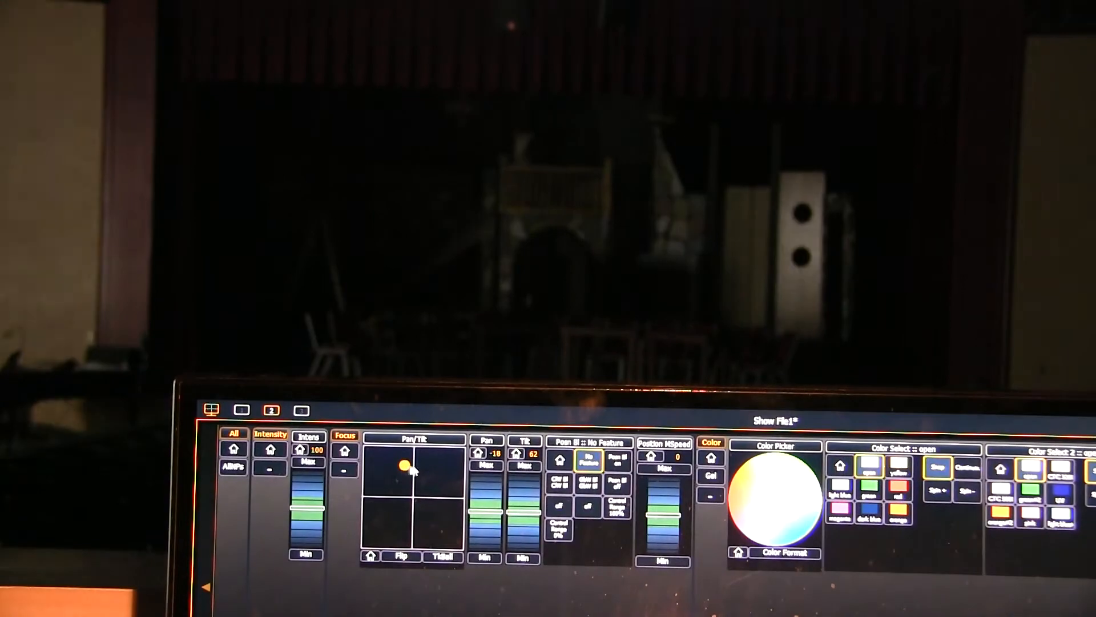
Drag the Pan/Tilt pad to position the lights at pan 50, tilt -43.
drag(402, 464, 451, 485)
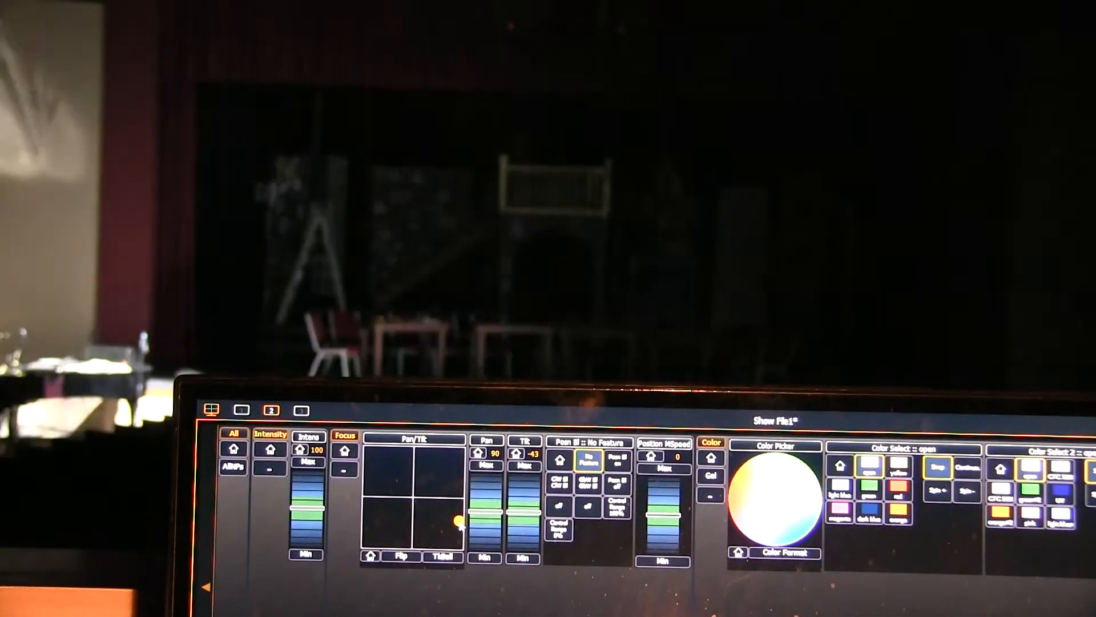
drag(454, 514, 436, 535)
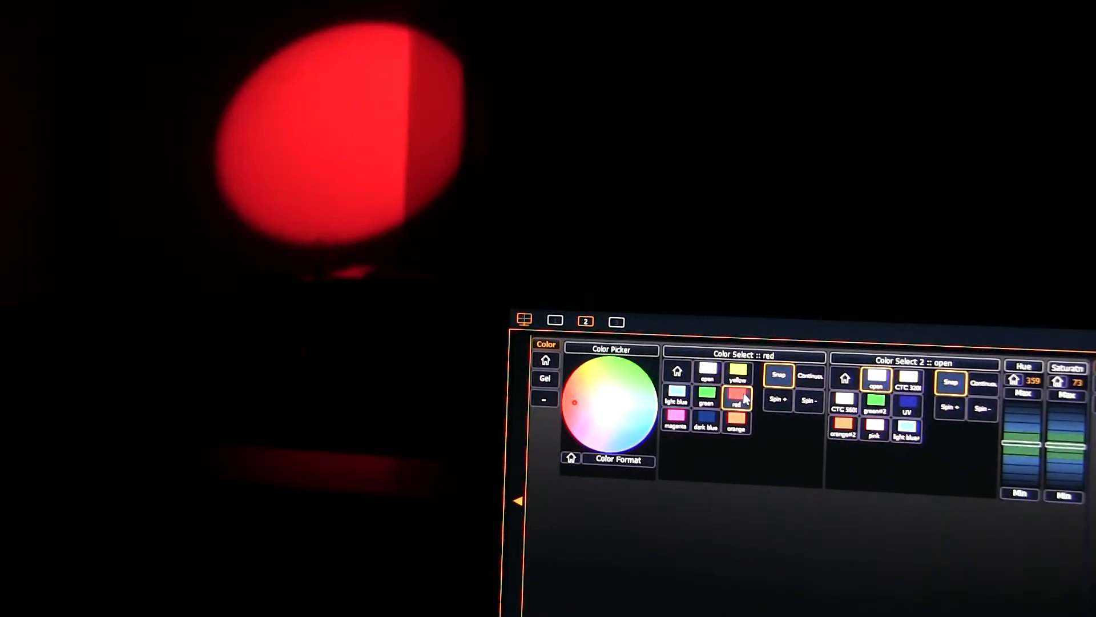
Select yellow, then set the first colour wheel back to open.
click(738, 371)
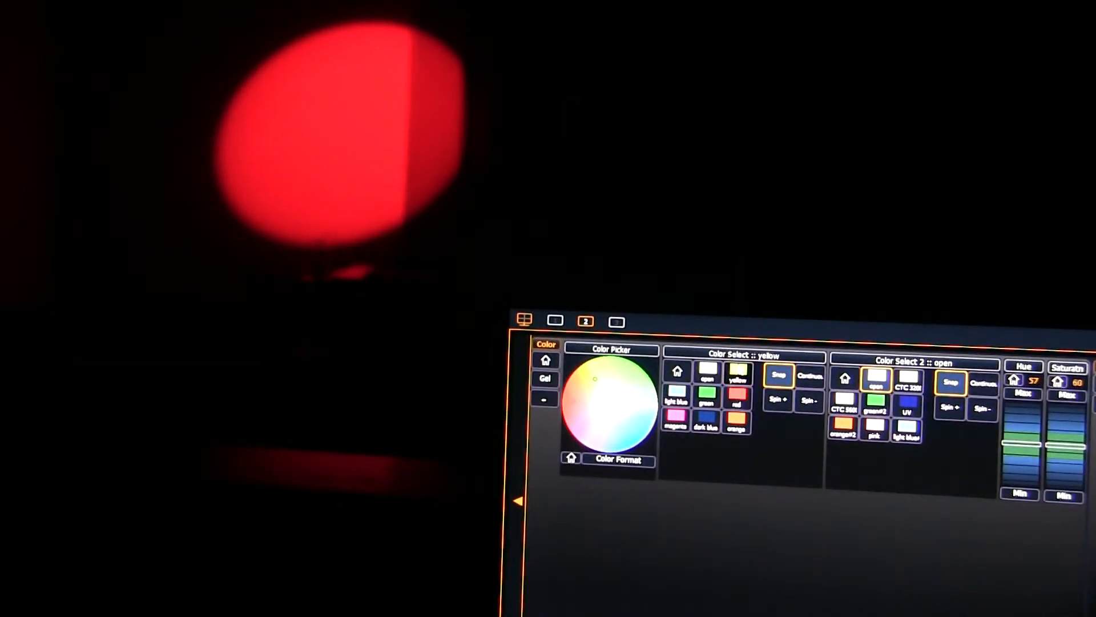
click(738, 376)
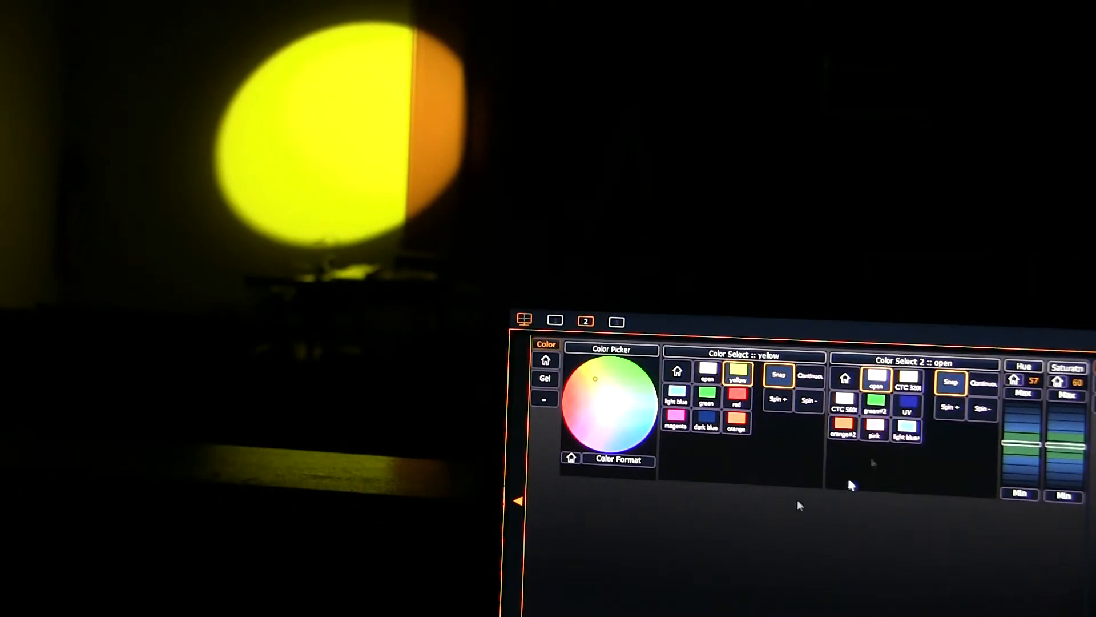
mouse_move(975, 493)
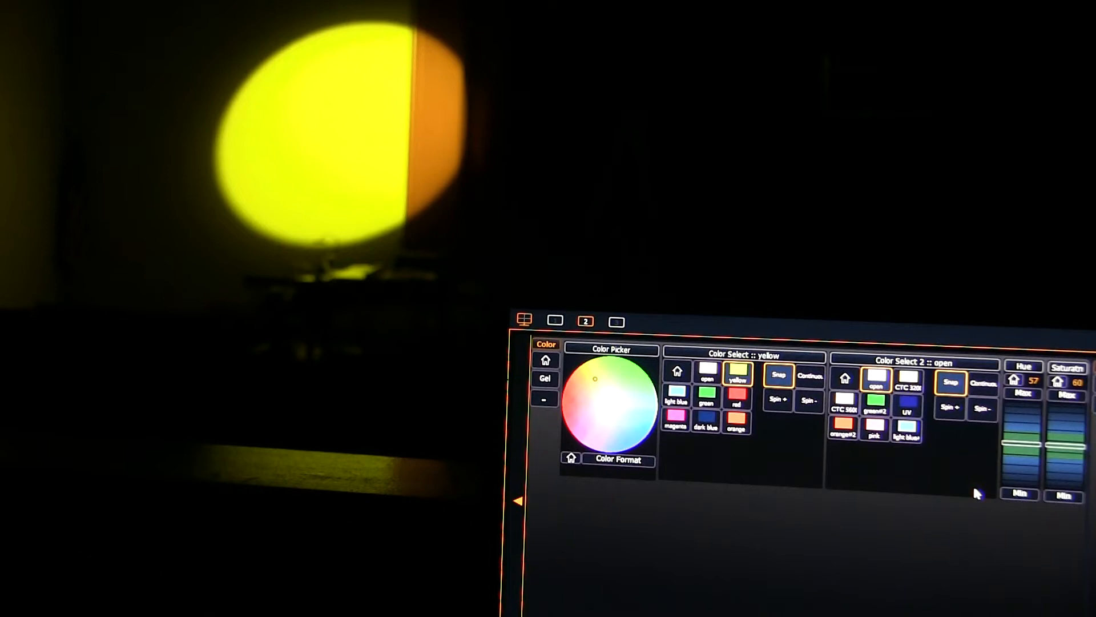
click(907, 432)
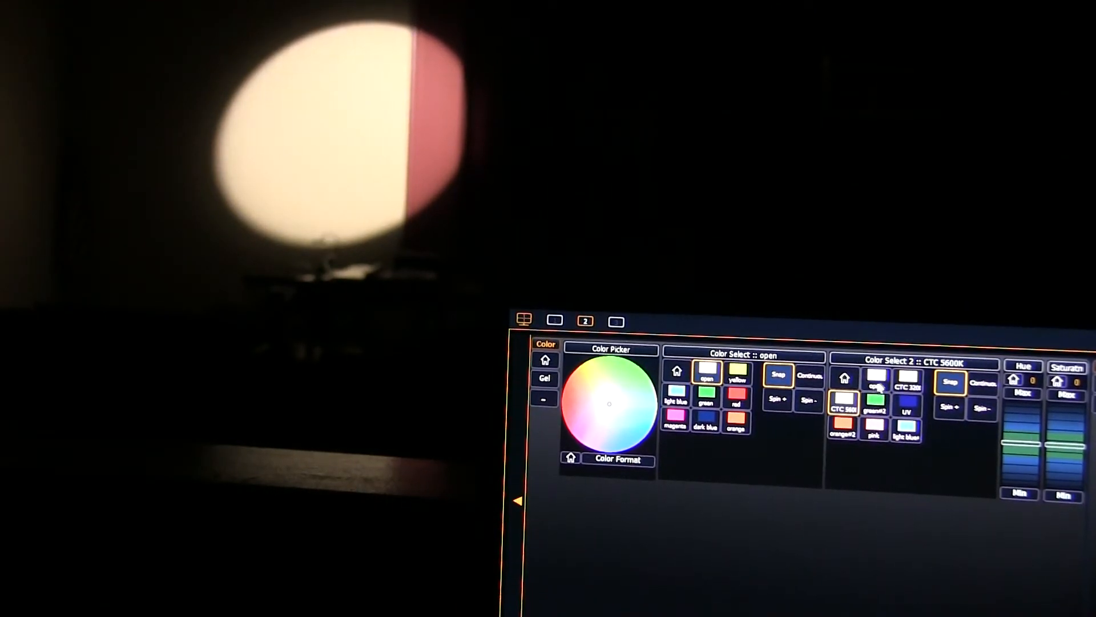
Show the Beam category and bring the edge down to 01, then back to 25.
click(876, 377)
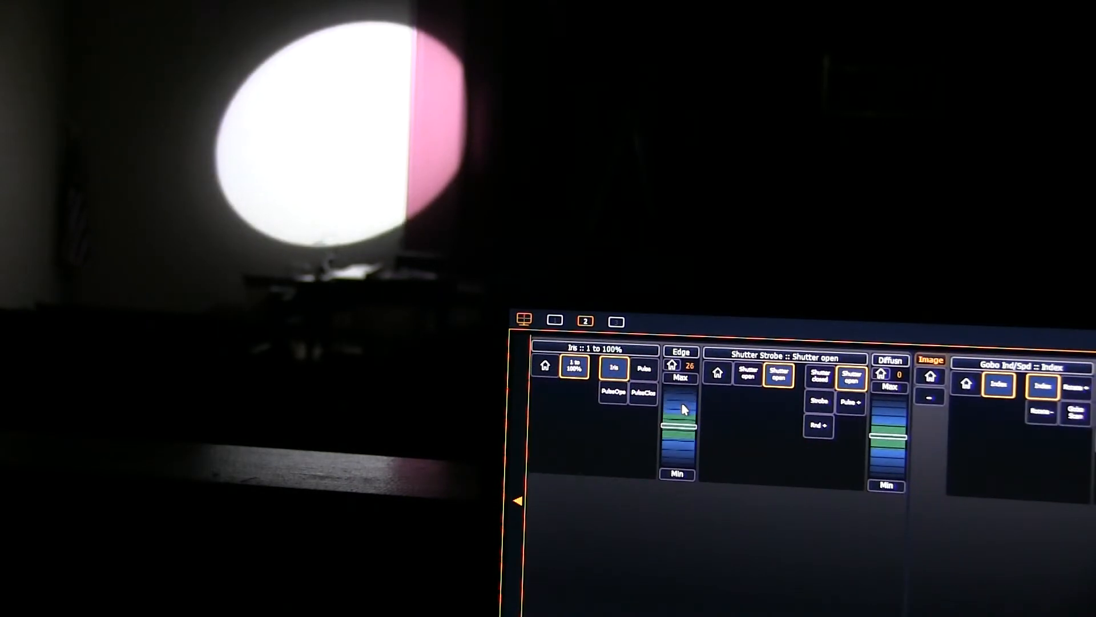
drag(682, 409, 682, 455)
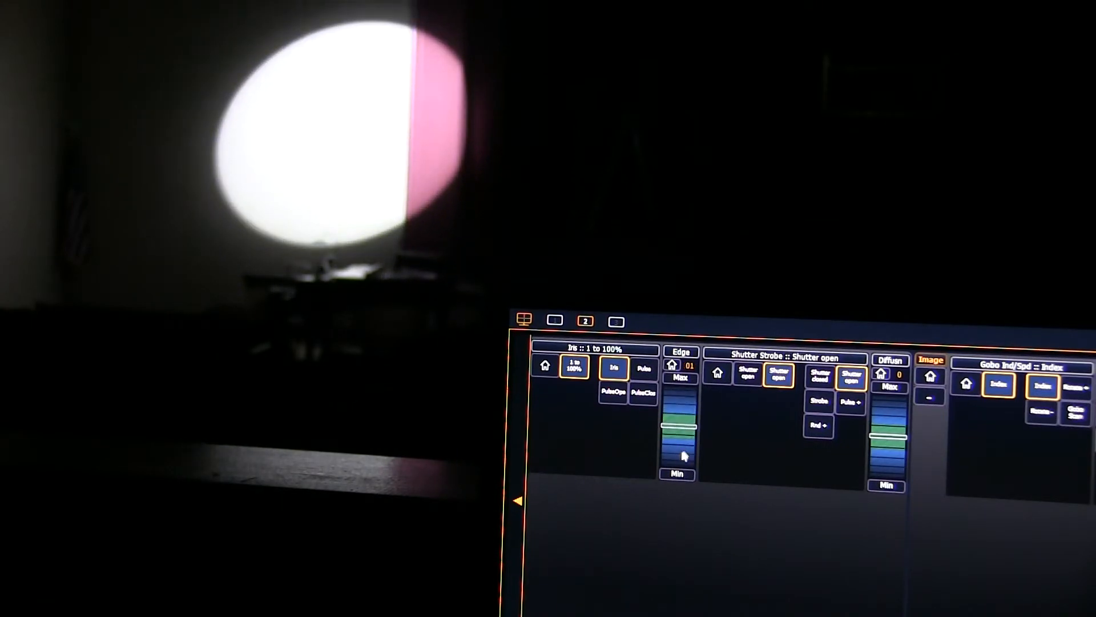
drag(684, 454, 684, 409)
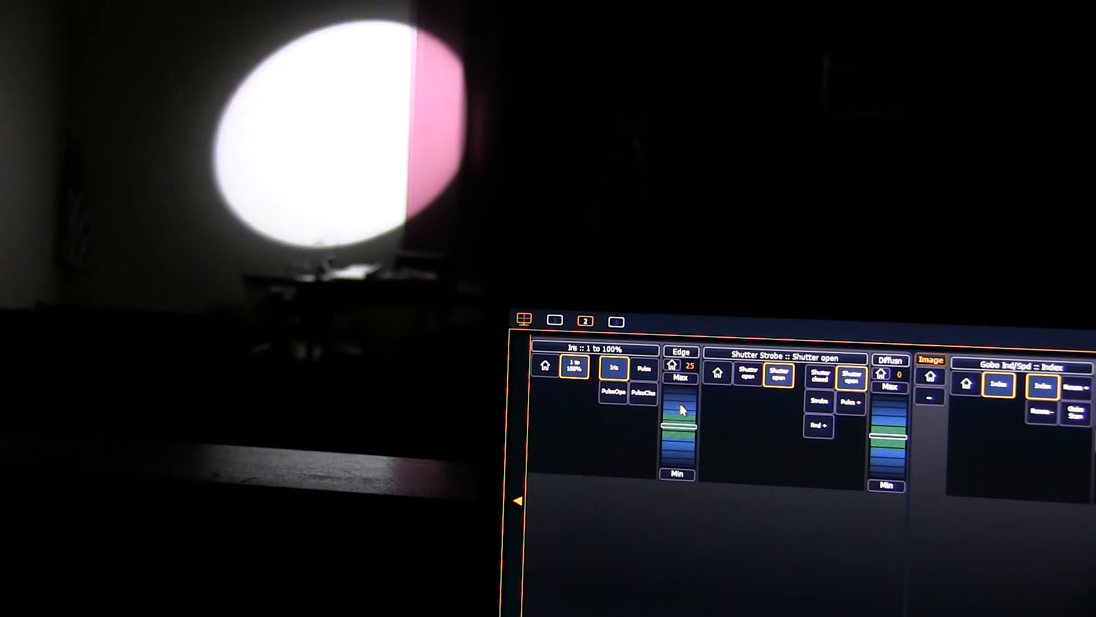